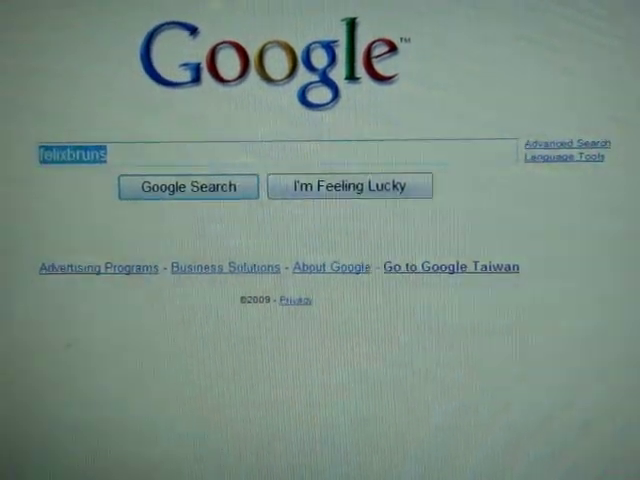
Step: Enter felixbruns as the query in the Google search box
text(feli)
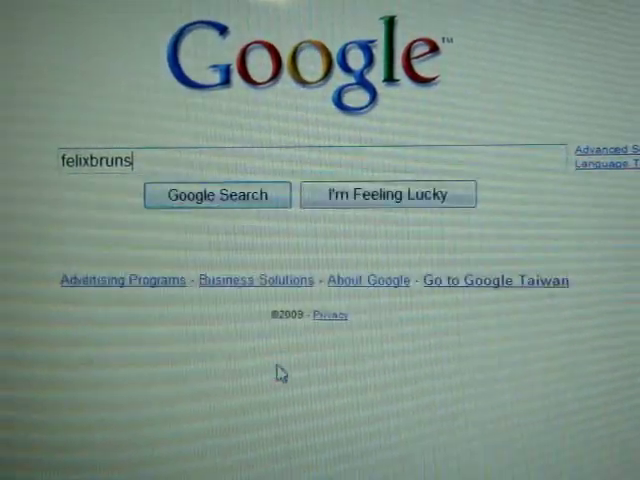
Step: Run the felixbruns search and land on the iPod and iPhone Firmware Download page
click(216, 194)
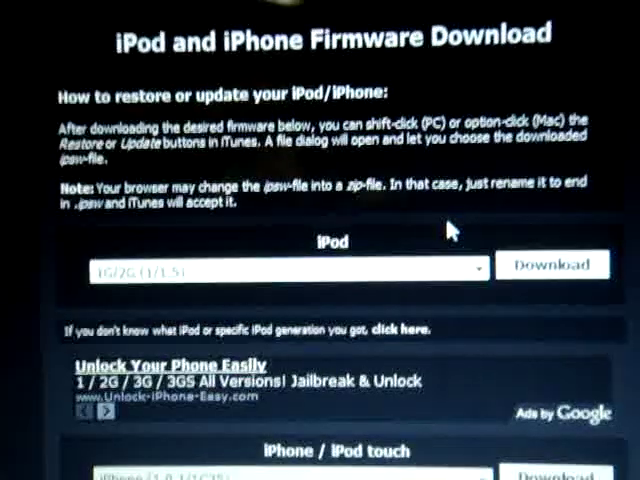
Step: Select the newer iPod touch 2G firmware (iPod2,1_3…) from the iPhone / iPod touch list and download it
scroll(down, 3)
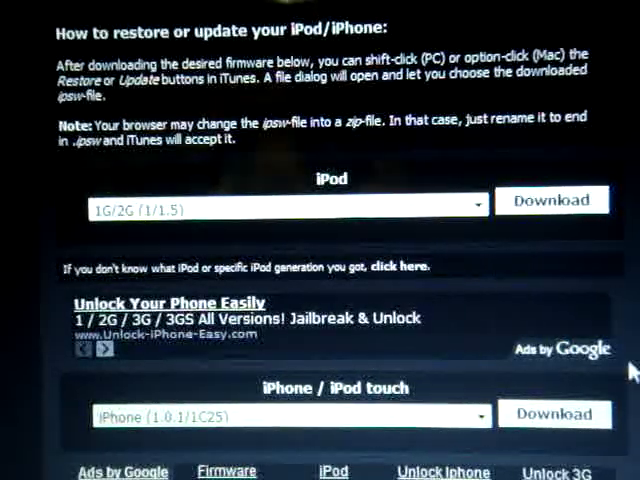
click(290, 416)
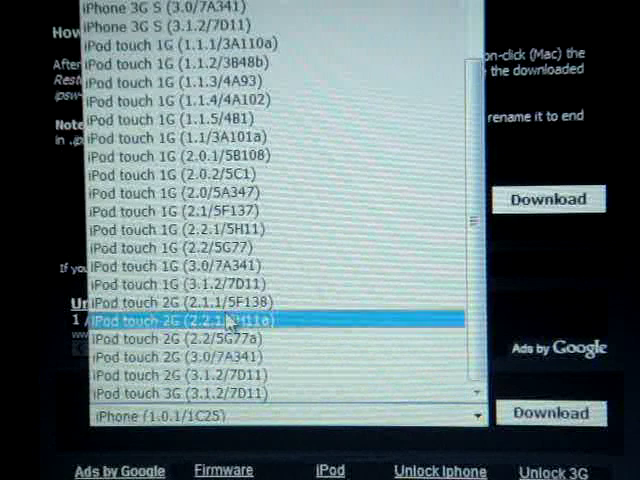
click(220, 392)
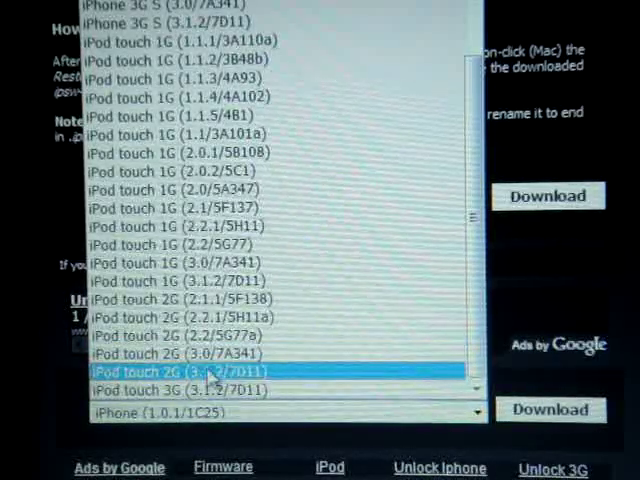
click(176, 280)
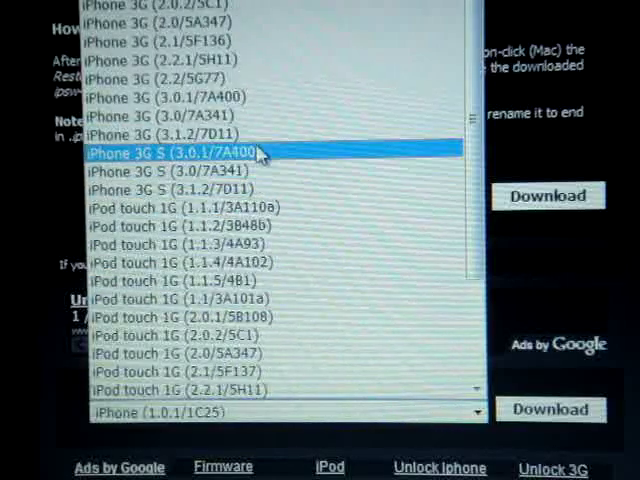
scroll(down, 3)
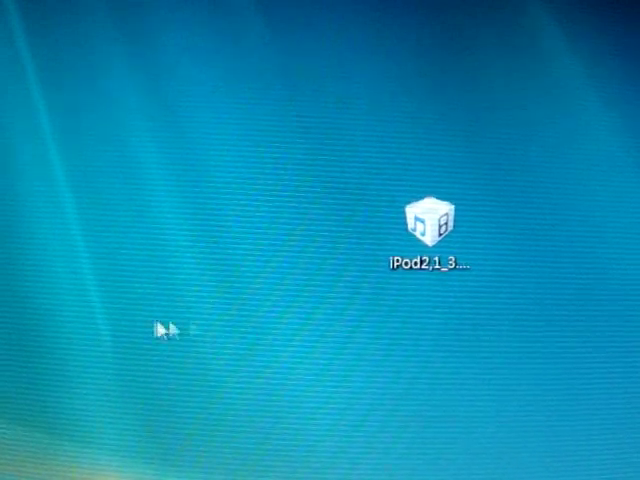
mouse_move(344, 316)
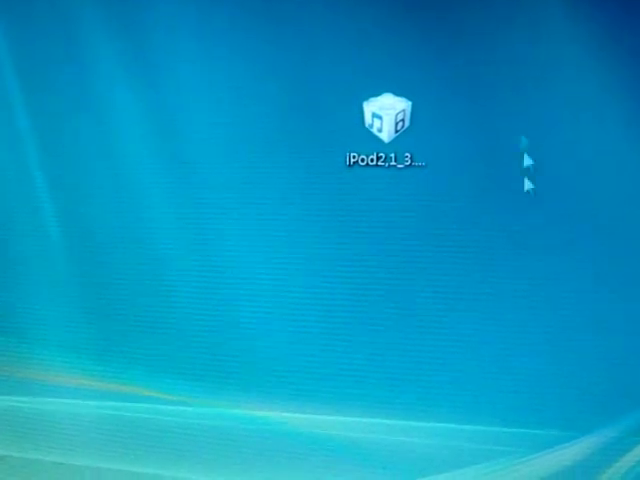
Step: Move the iPod2,1 firmware file to the top-right area of the desktop
drag(388, 120, 490, 36)
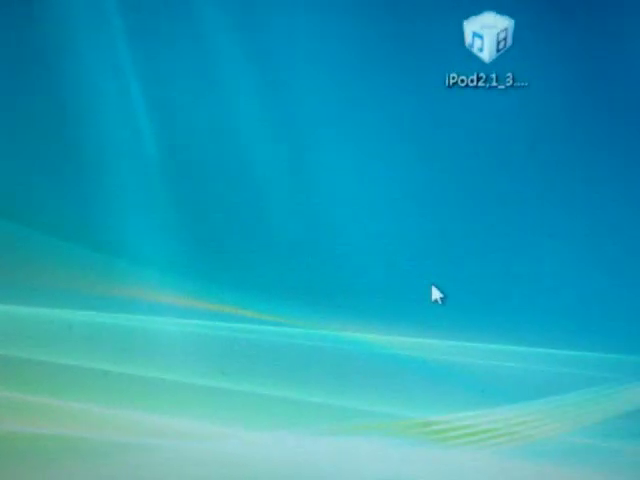